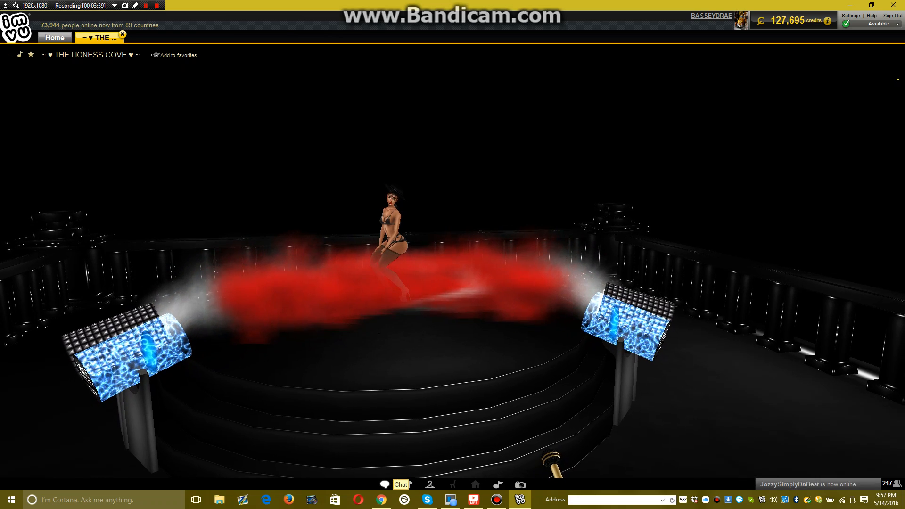
- Send 'CL' in the room chat, then hide the conversation log to view the clapping avatar
click(384, 484)
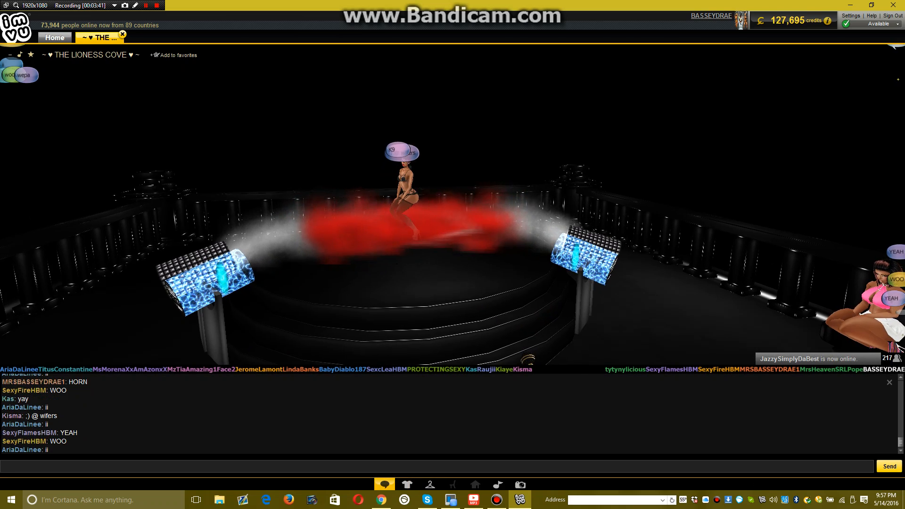
text(CL)
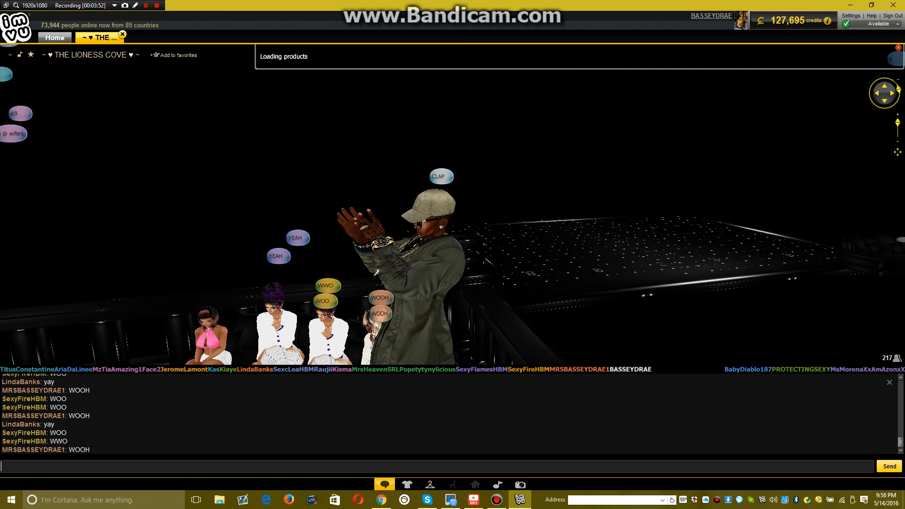
click(889, 383)
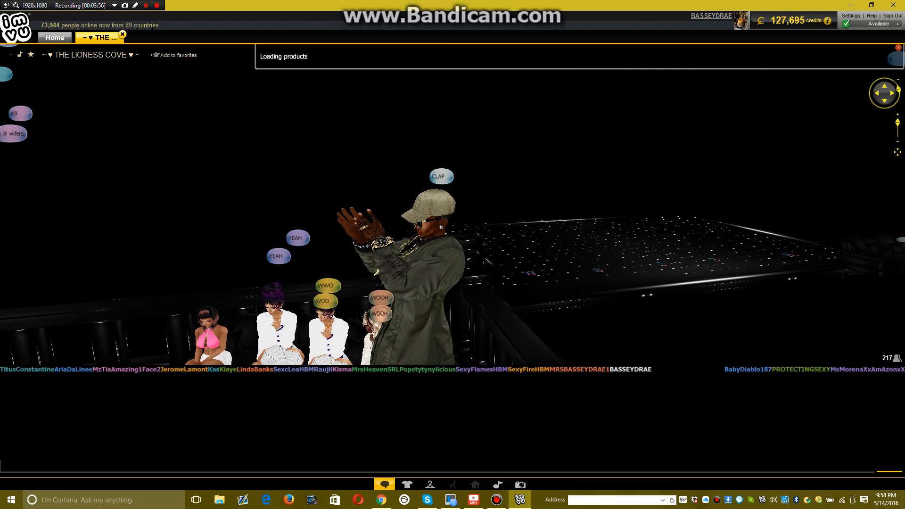